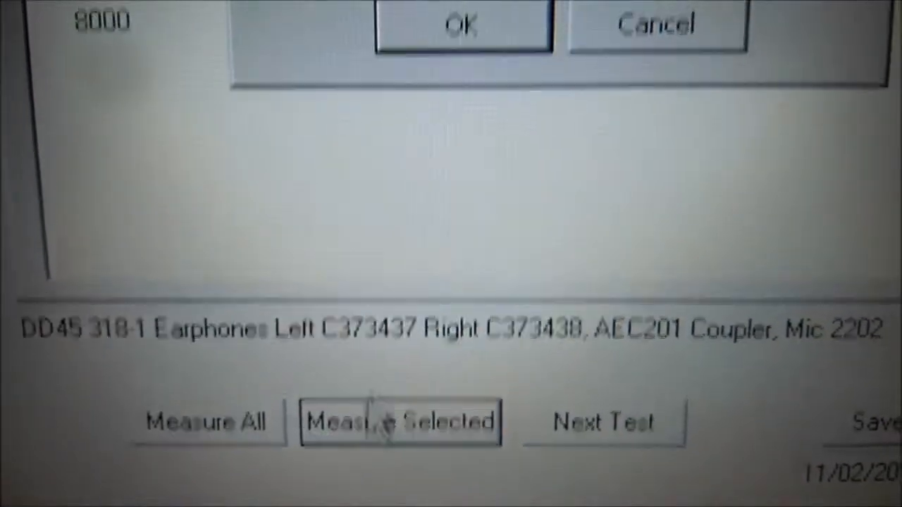
# - Begin the right DD45 earphone measurement at 8000 Hz, 70 dB HL, continuous tone
pyautogui.click(397, 423)
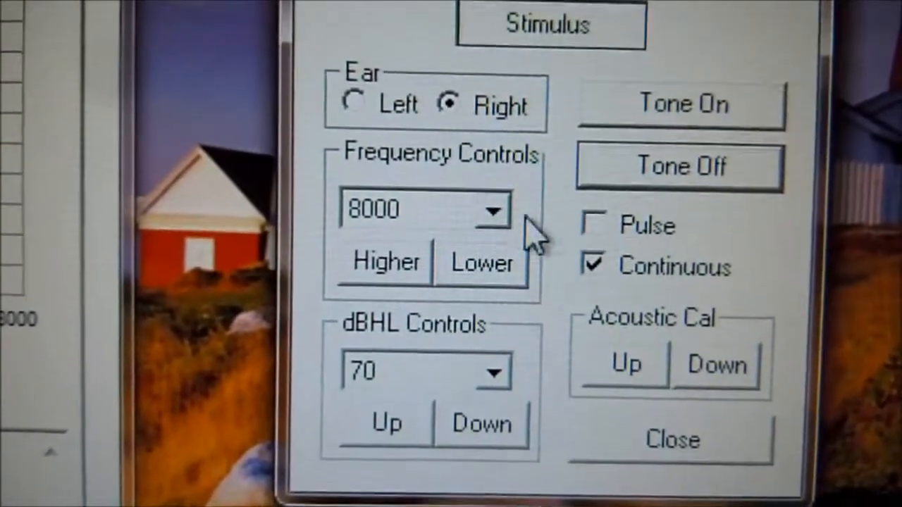
# - Open the right-ear frequency list to step through requested frequencies up to 2000 Hz
pyautogui.click(494, 210)
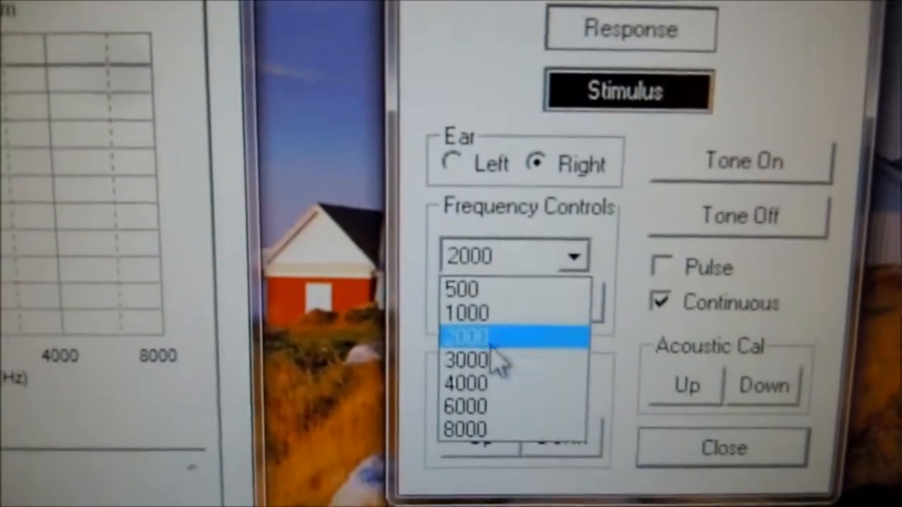
# - Set the right-ear tone to 3000 Hz and confirm the 3000, 4000 and 6000 Hz measurements
pyautogui.click(469, 361)
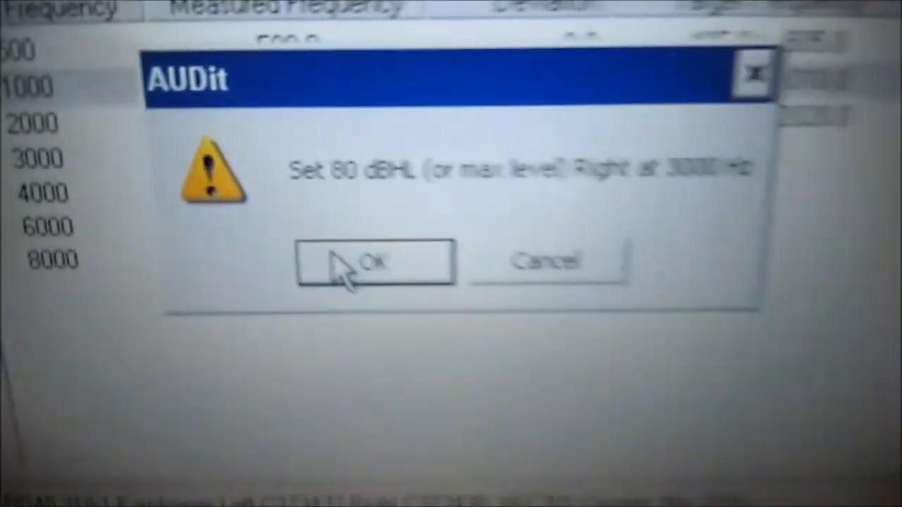
pyautogui.click(373, 264)
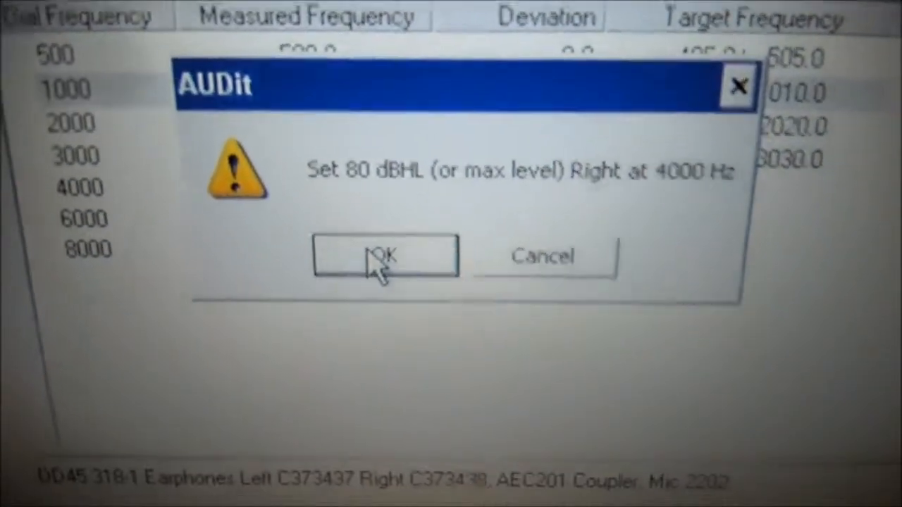
pyautogui.click(383, 257)
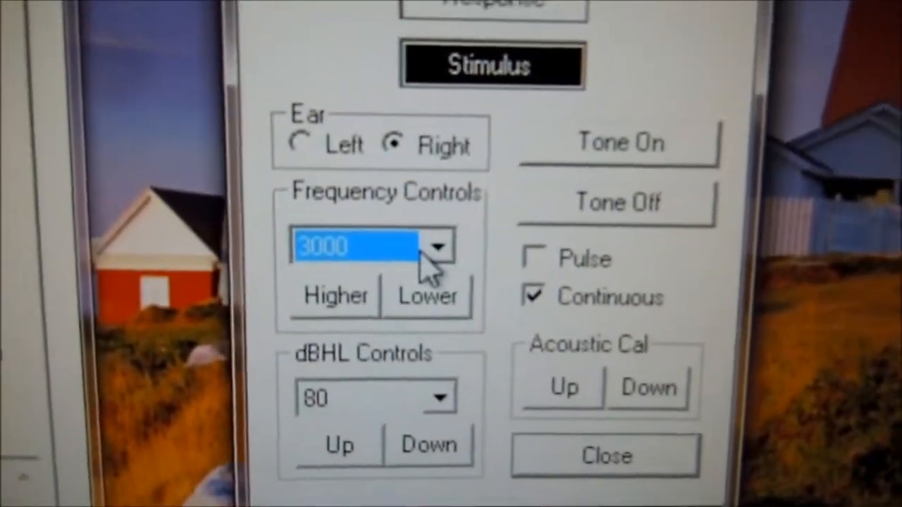
pyautogui.click(437, 246)
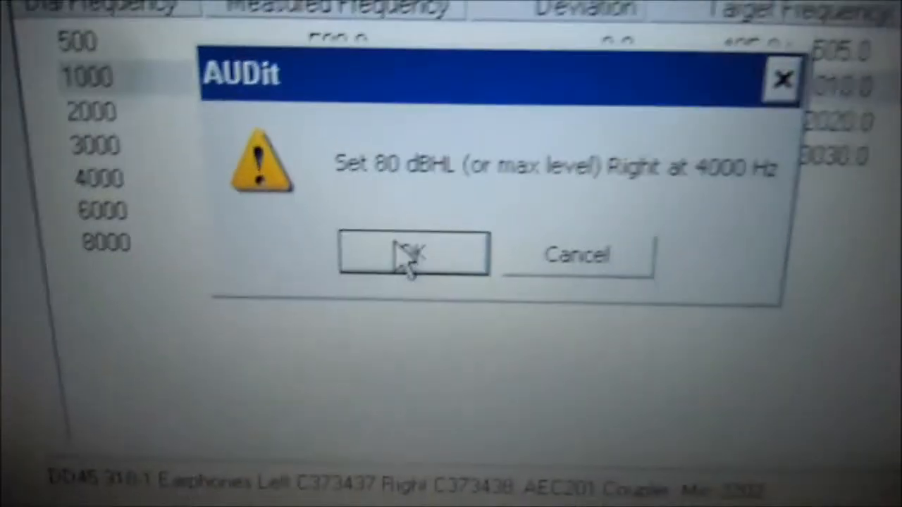
pyautogui.click(411, 259)
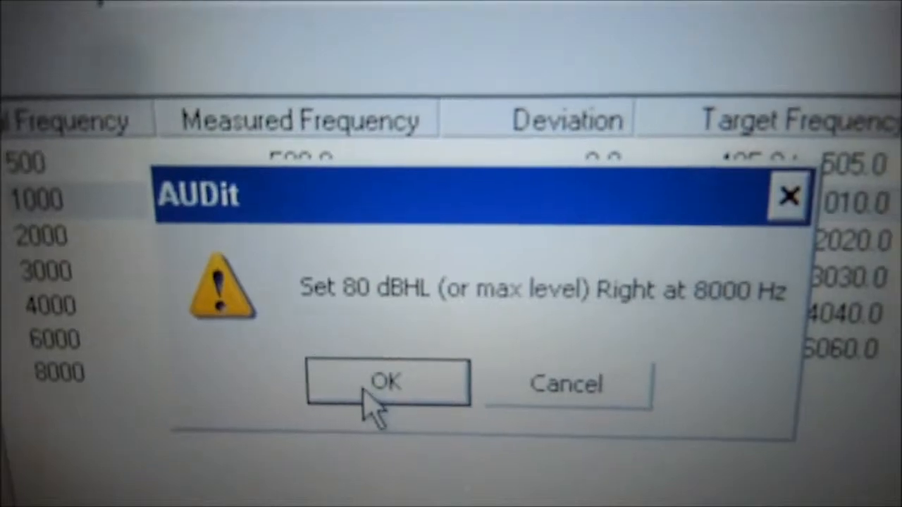
pyautogui.click(383, 384)
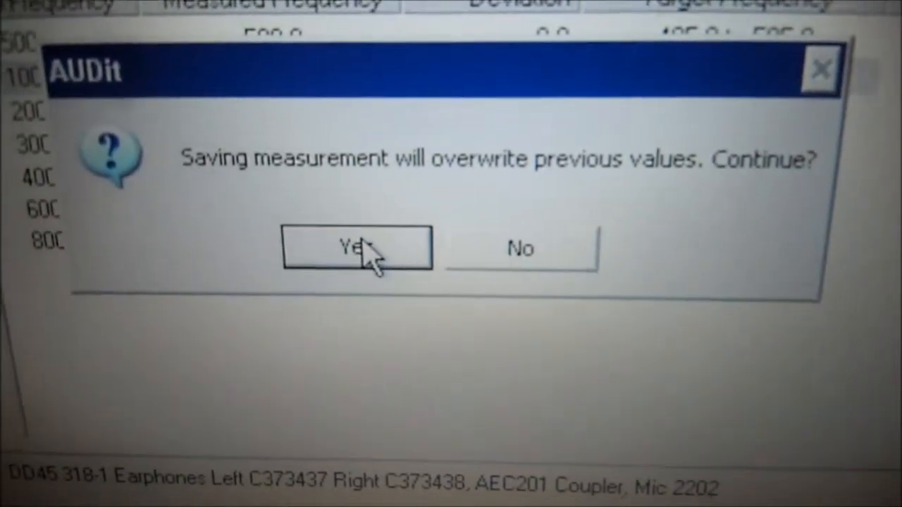
# - Confirm overwriting the previously stored right-ear values
pyautogui.click(357, 248)
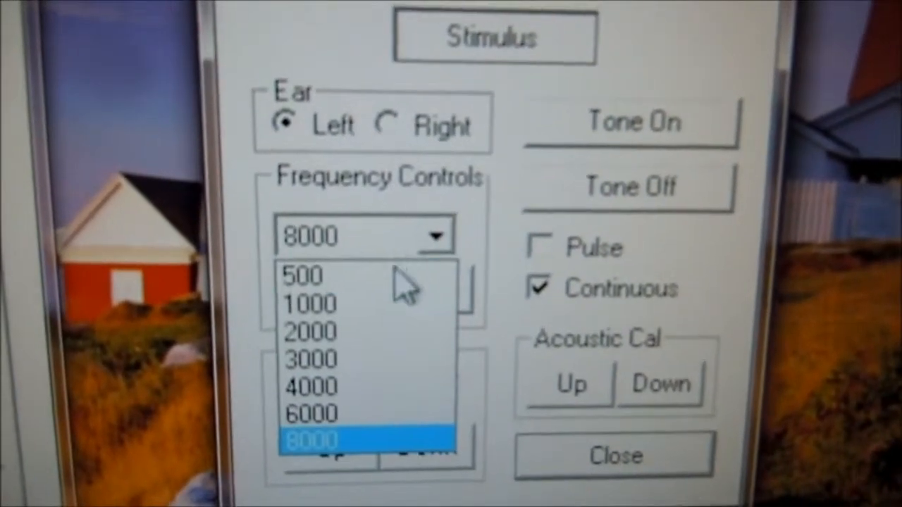
# - Measure the left earphone at 500 and 1000 Hz, confirming each level
pyautogui.click(298, 276)
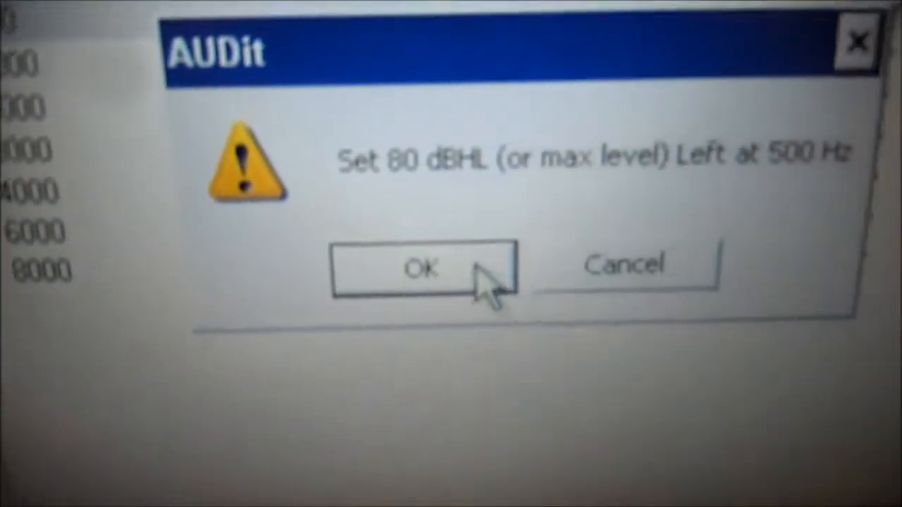
pyautogui.click(423, 271)
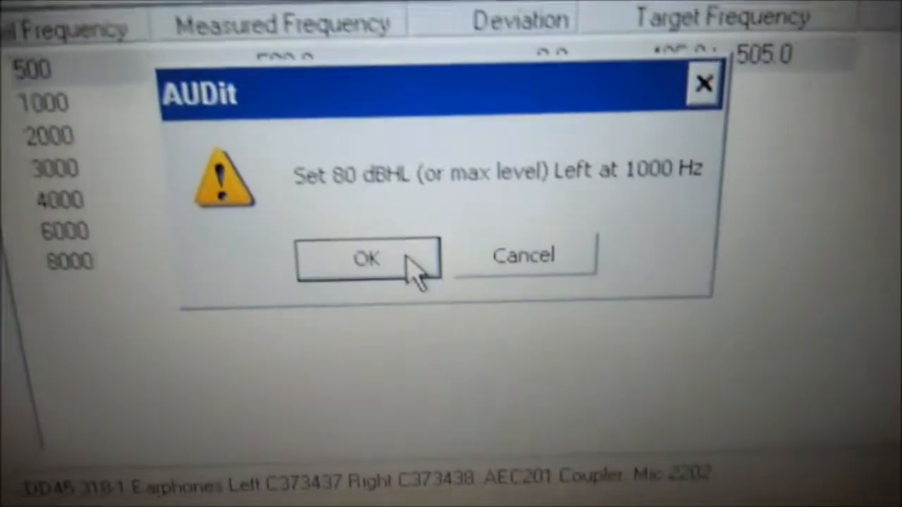
pyautogui.click(367, 260)
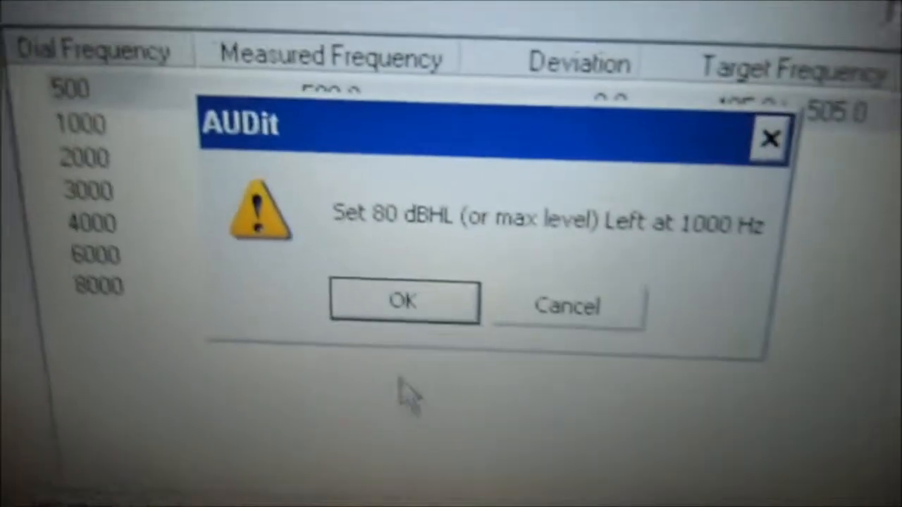
pyautogui.click(404, 302)
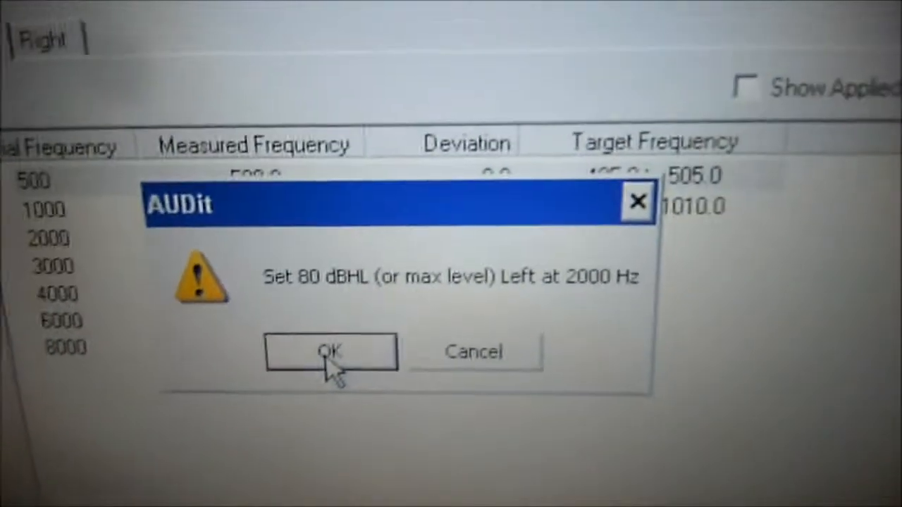
# - Measure the left earphone at 2000, 3000 and 4000 Hz, reaching the 6000 Hz prompt
pyautogui.click(329, 352)
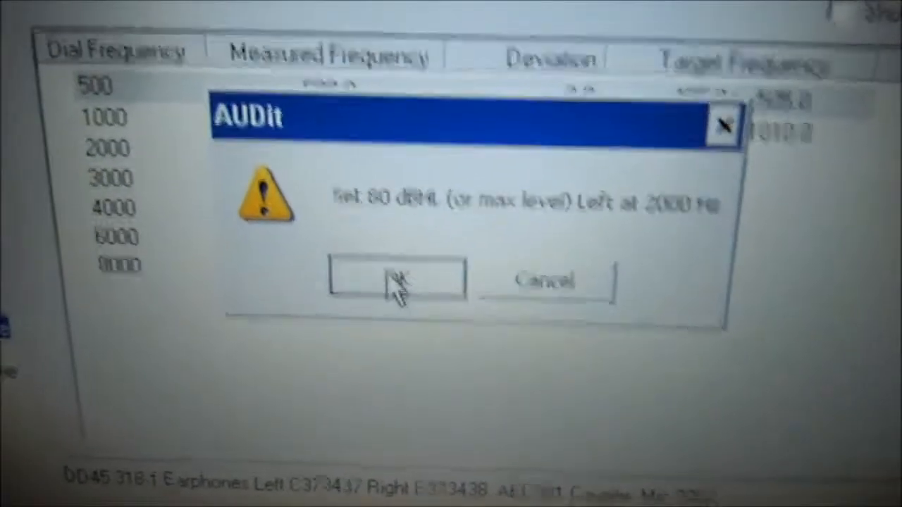
pyautogui.click(398, 283)
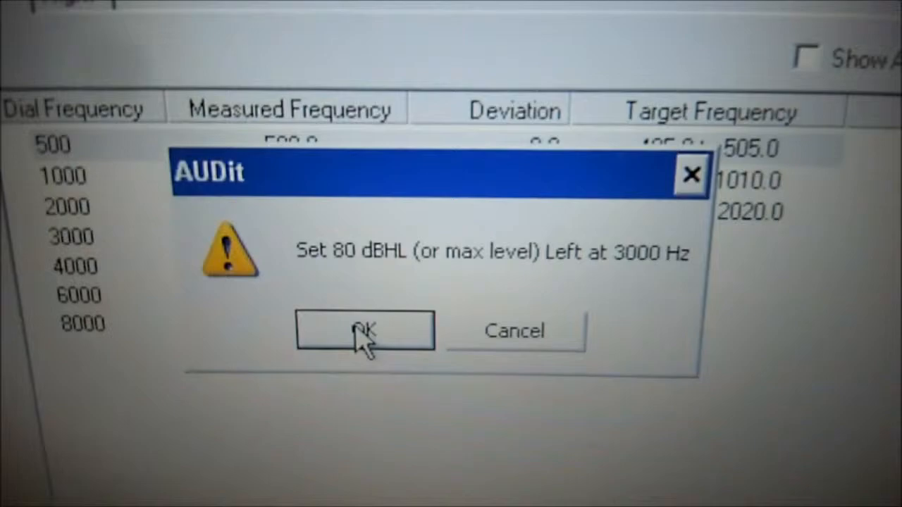
pyautogui.click(364, 332)
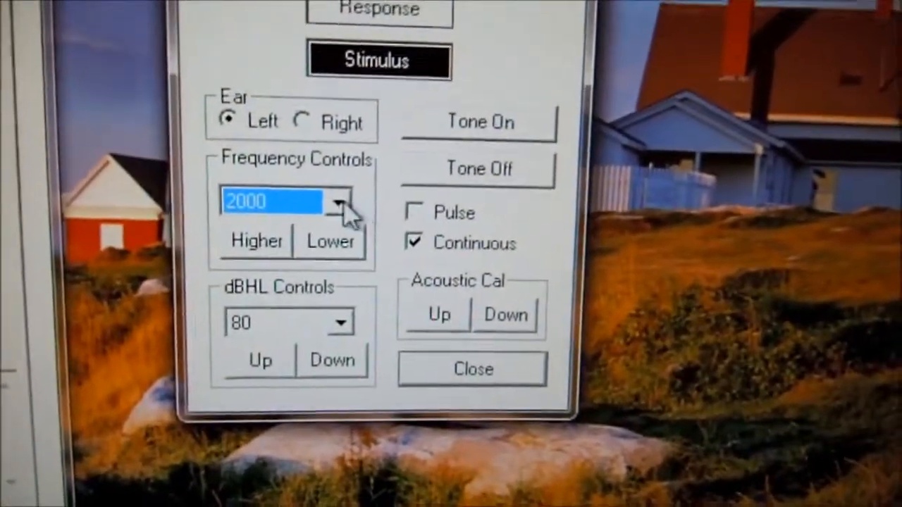
pyautogui.click(342, 203)
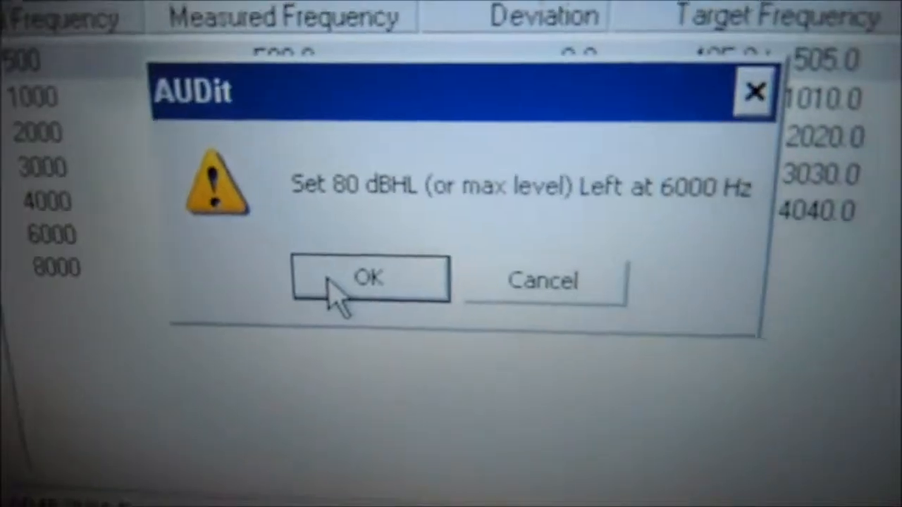
# - Measure the left earphone at 6000 and 8000 Hz, with 0.0 deviation throughout
pyautogui.click(372, 279)
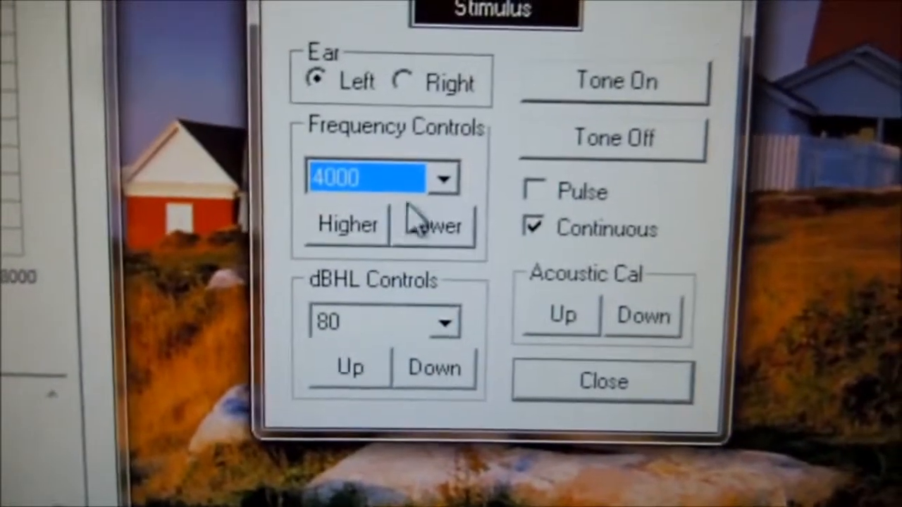
pyautogui.click(442, 177)
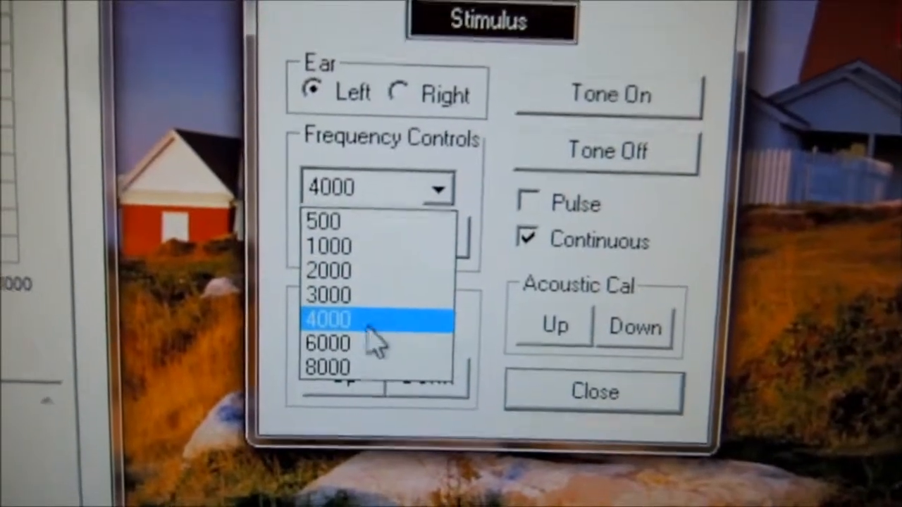
pyautogui.click(327, 344)
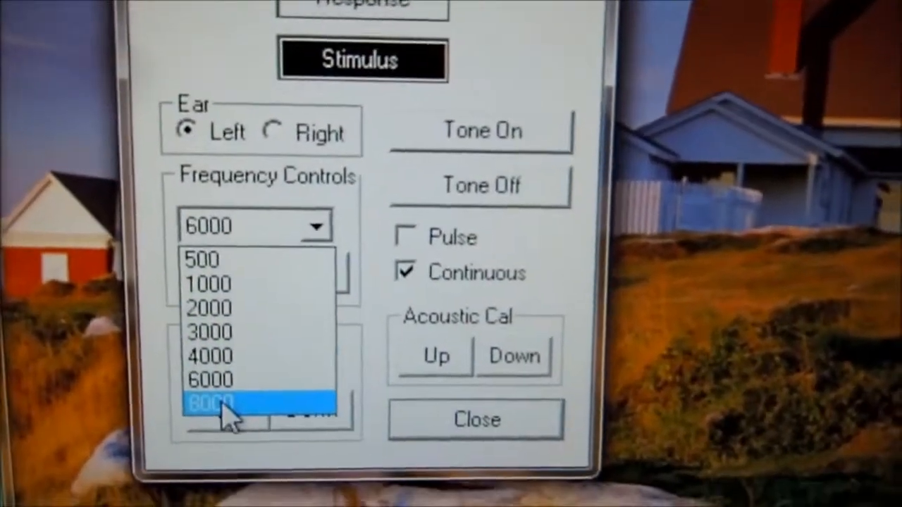
pyautogui.click(215, 402)
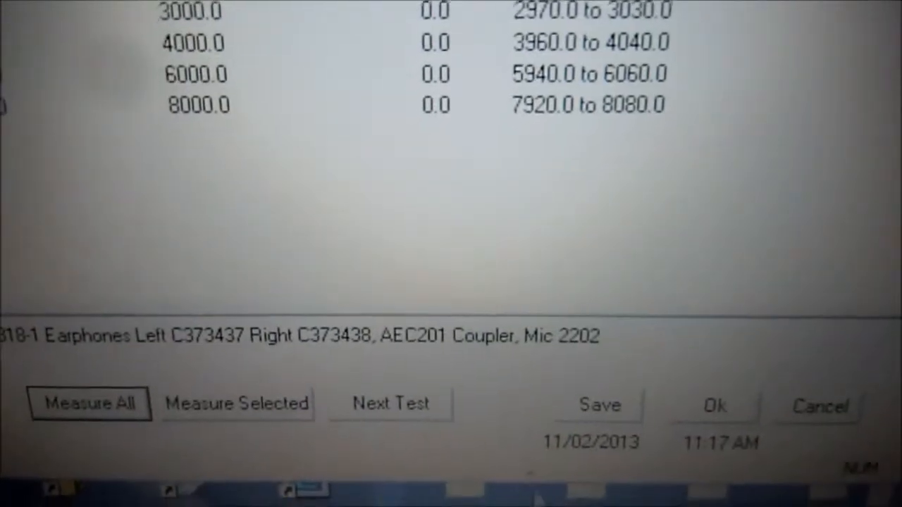
# - Save the completed left-ear frequency table, overwriting the stored values
pyautogui.click(597, 404)
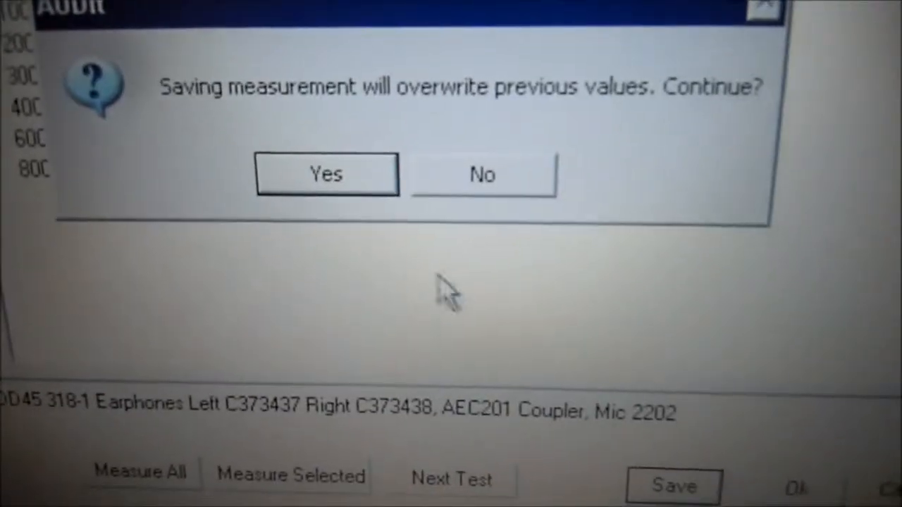
pyautogui.click(327, 174)
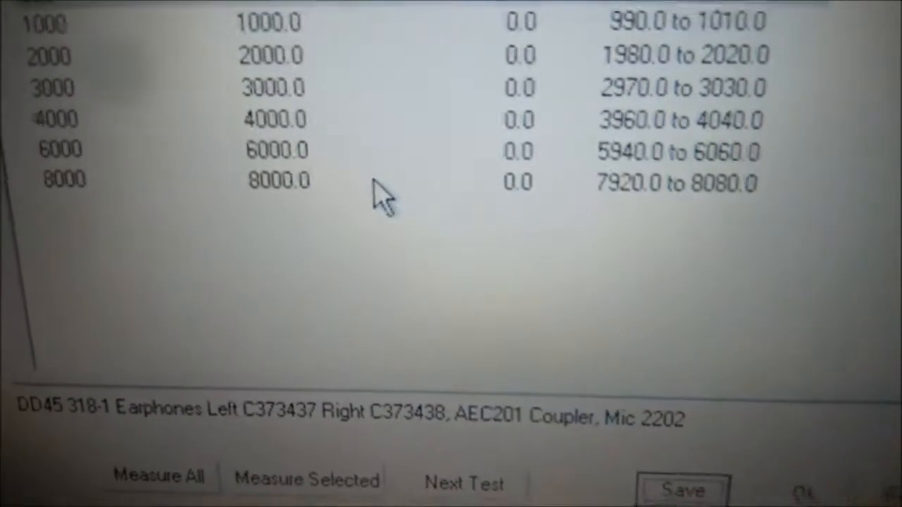